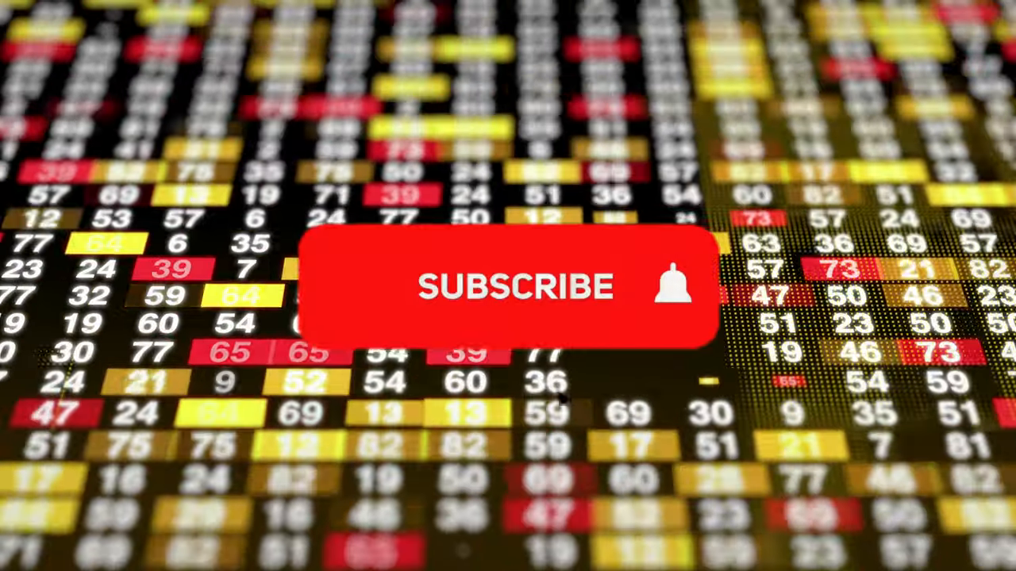
left_click(515, 286)
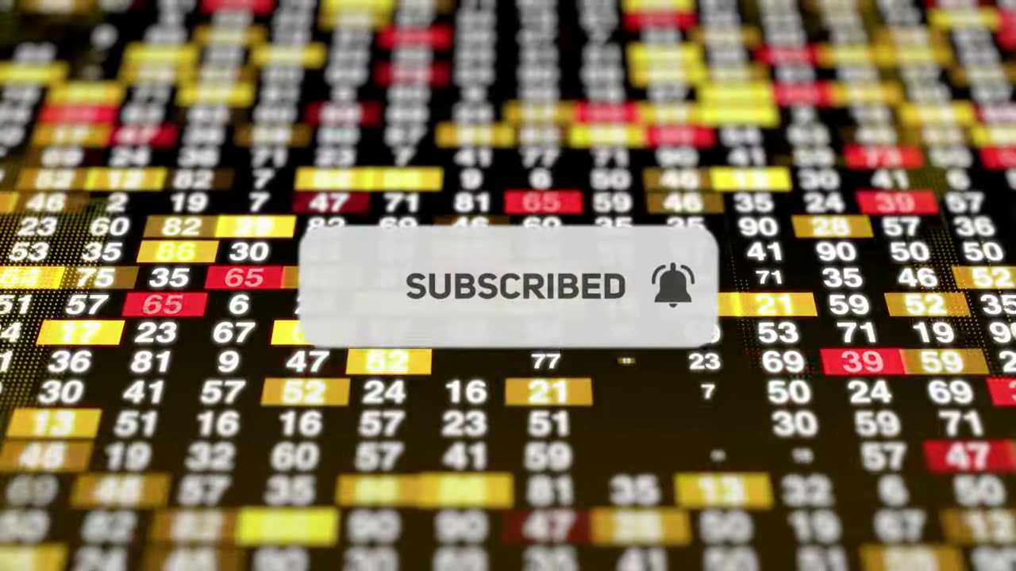